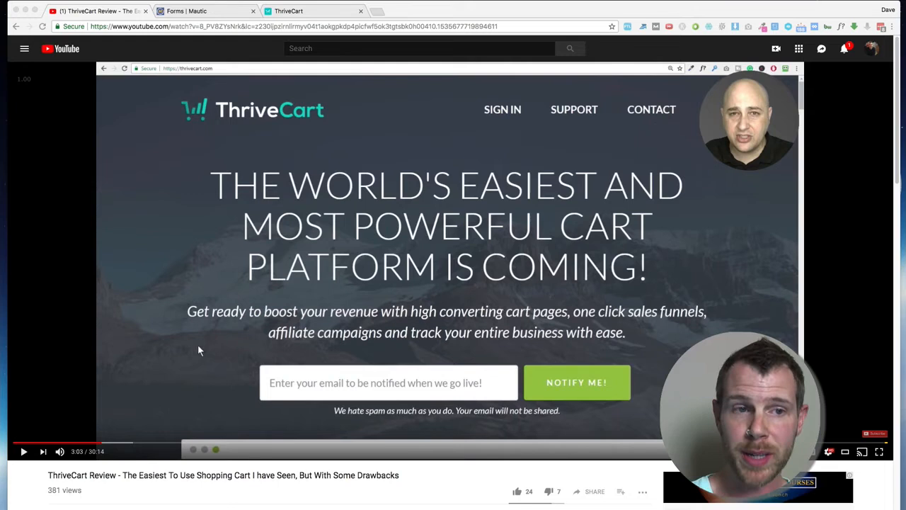
- Bring up Mautic's Forms list with the Abandoned Cart and Purchase Successful HFCFM forms
click(205, 11)
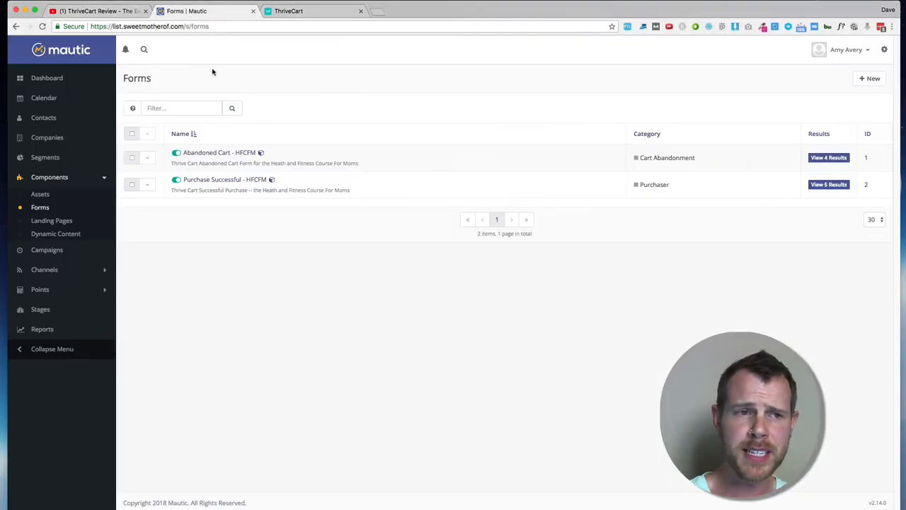
mouse_move(317, 306)
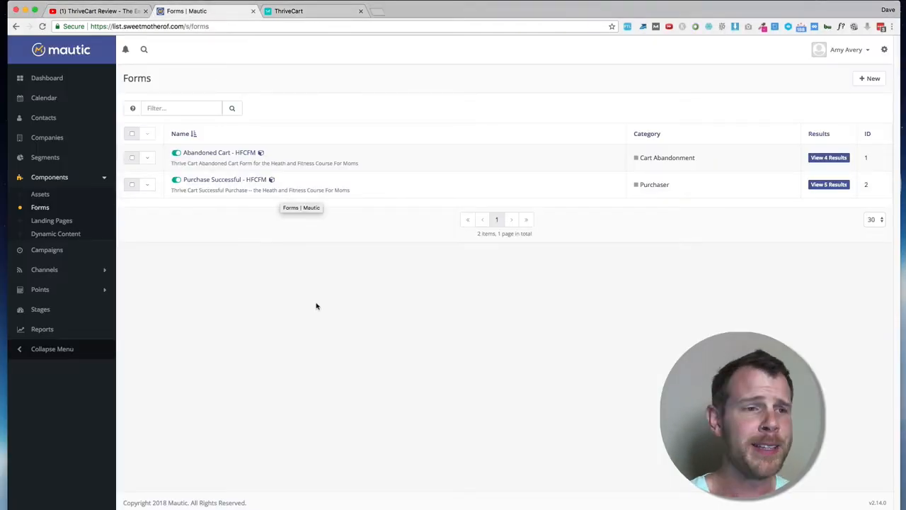
mouse_move(327, 311)
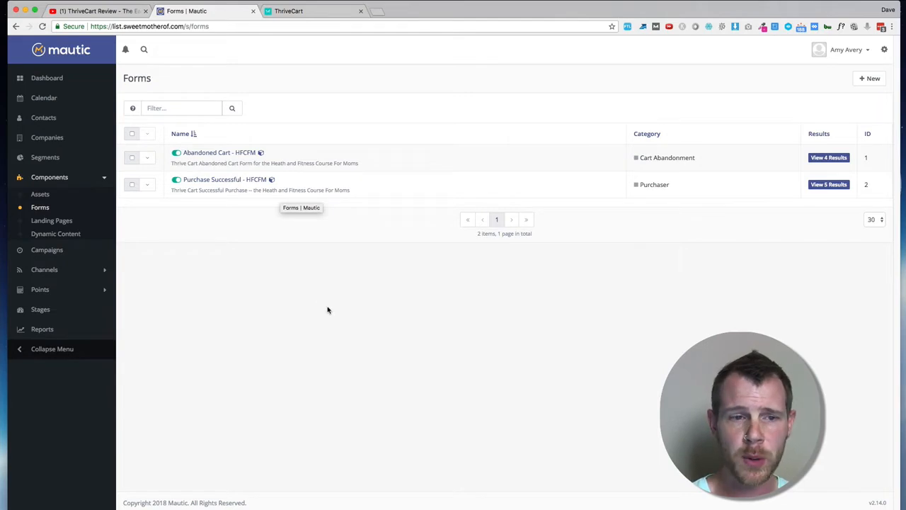
mouse_move(374, 377)
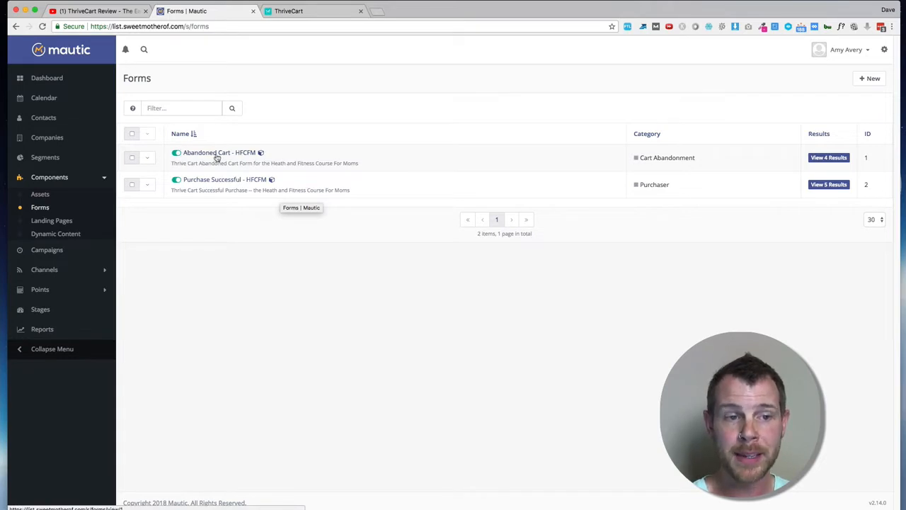
mouse_move(192, 187)
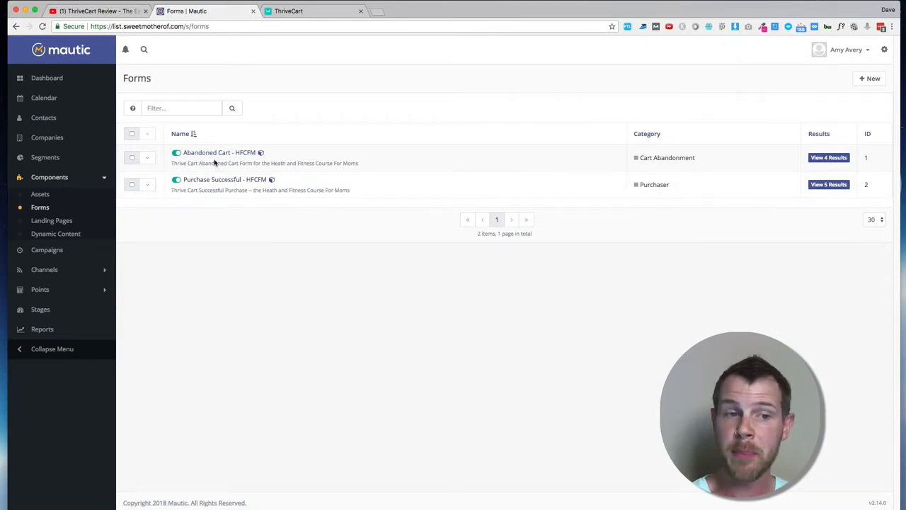
- Review the Abandoned Cart - HFCFM form's First Name, Last Name, Email fields and its tag action
click(218, 153)
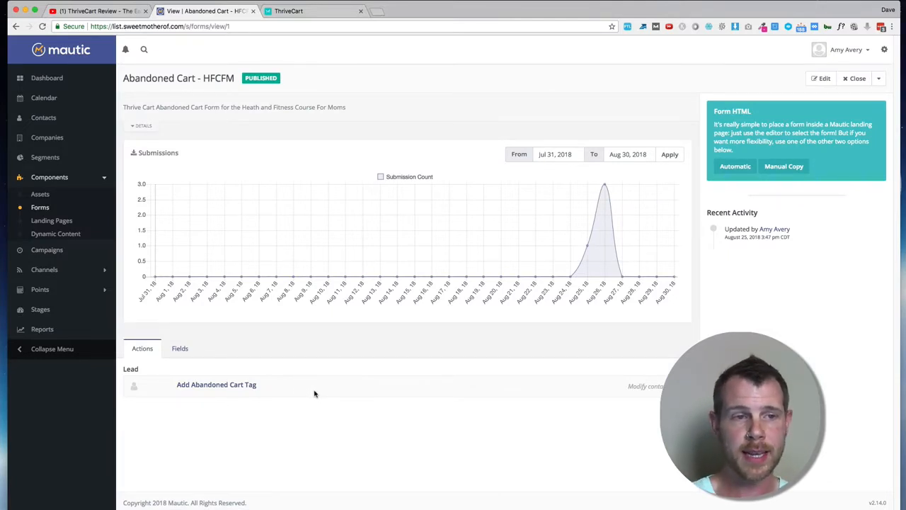
click(179, 349)
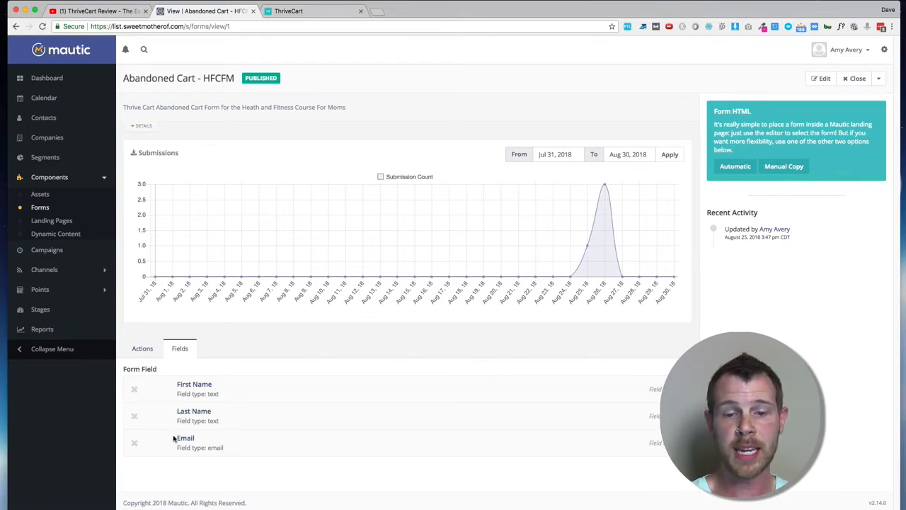
mouse_move(227, 357)
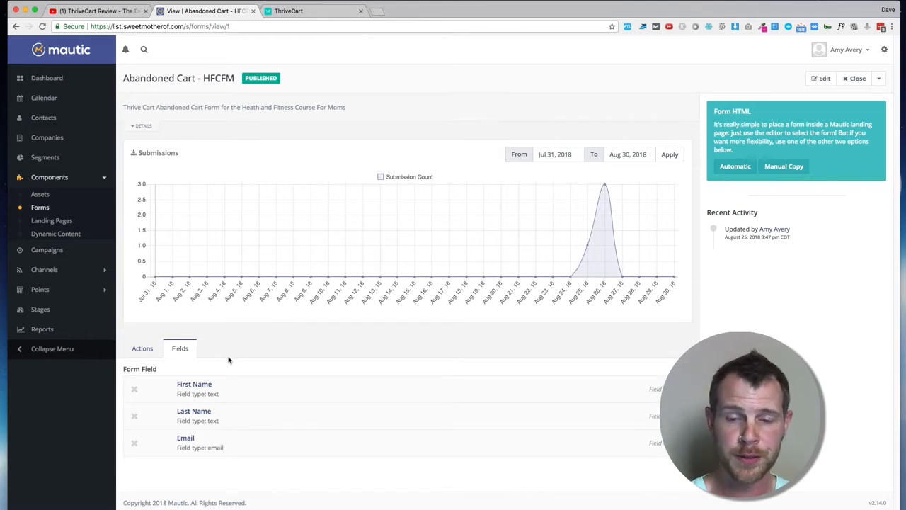
mouse_move(205, 359)
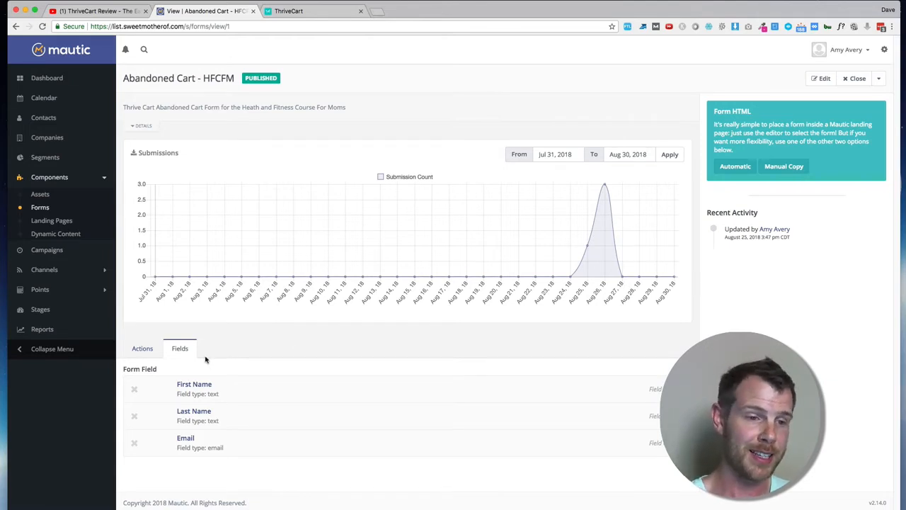
mouse_move(142, 348)
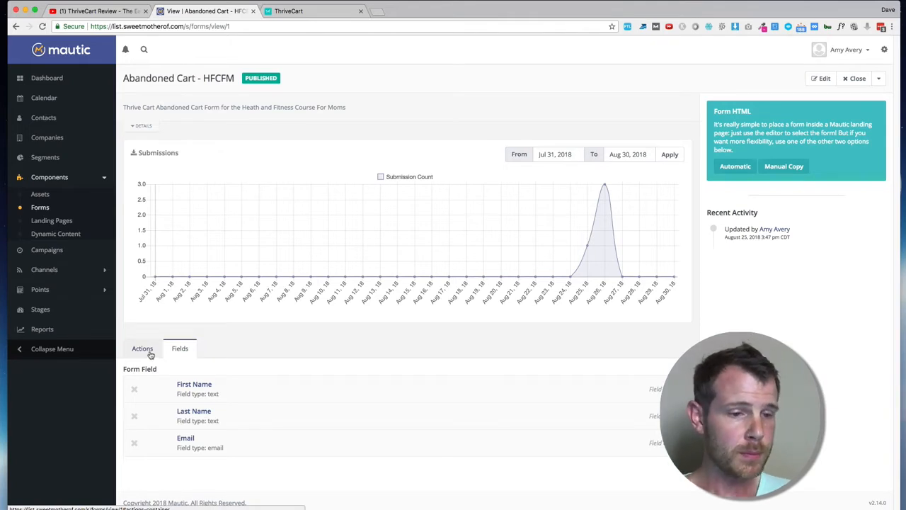
click(141, 348)
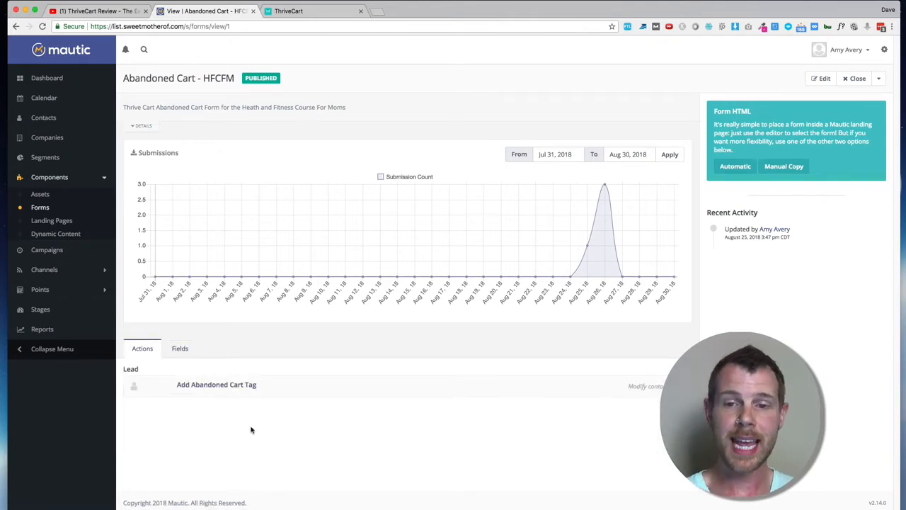
mouse_move(258, 429)
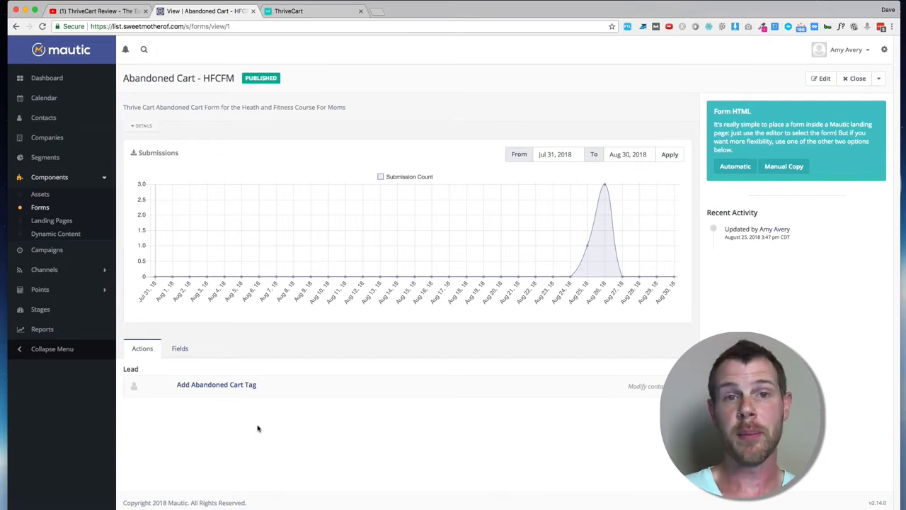
mouse_move(209, 428)
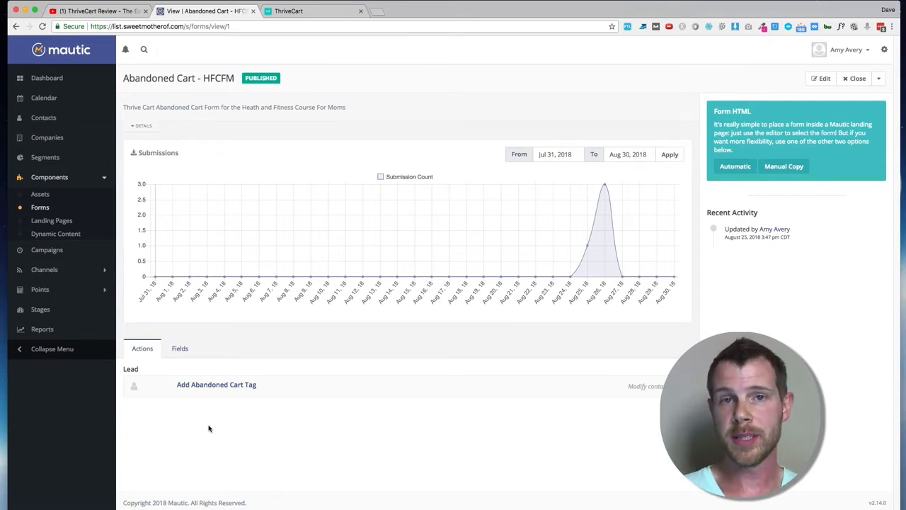
mouse_move(215, 439)
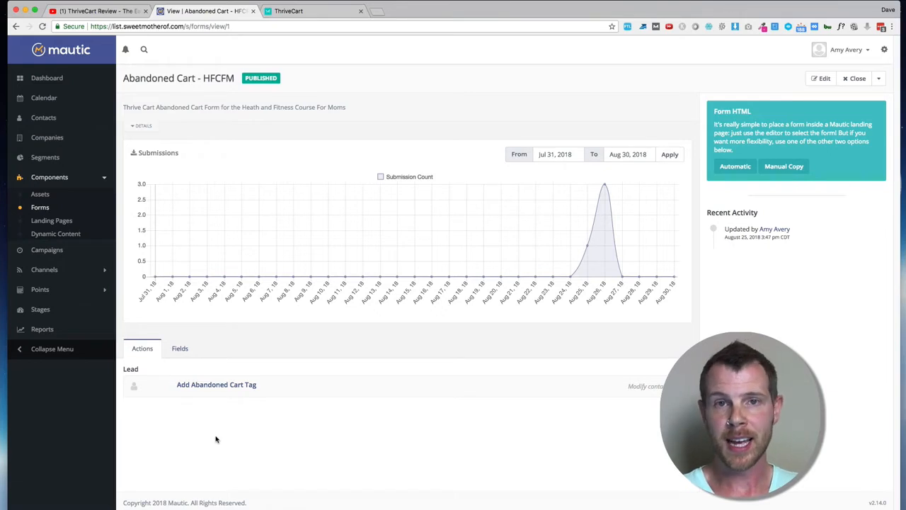
mouse_move(221, 442)
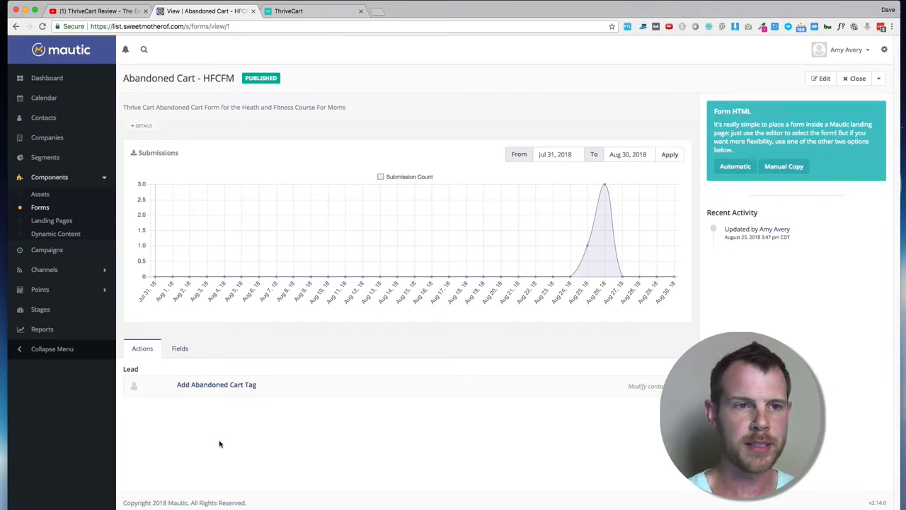
mouse_move(290, 444)
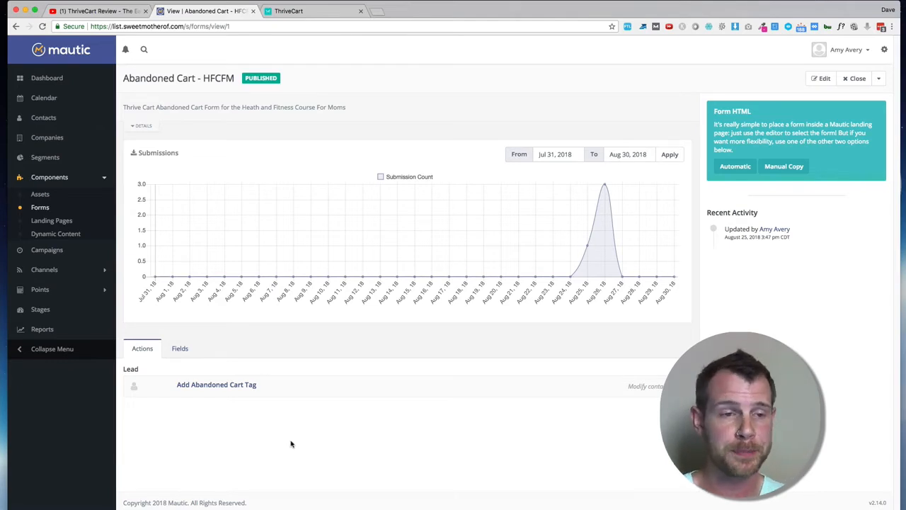
mouse_move(235, 155)
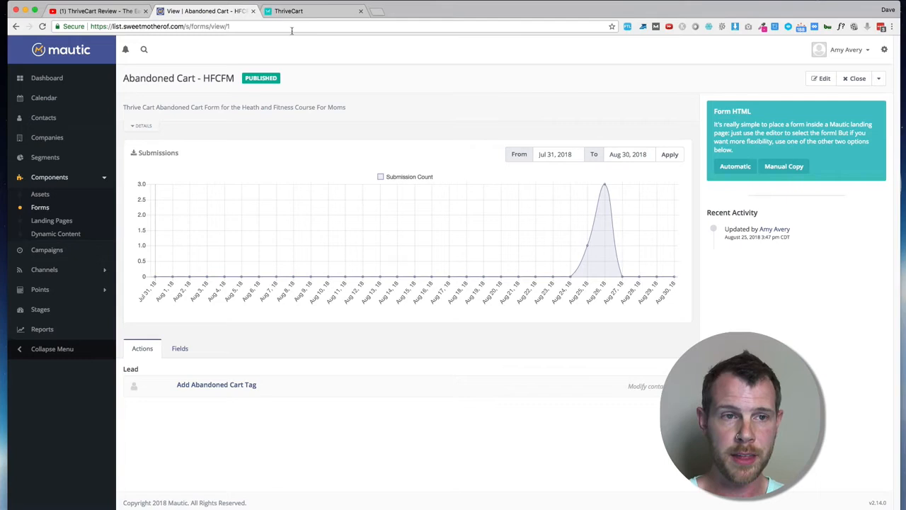
- Show the ThriveCart product's Behavior rules for cart abandon and purchase
click(315, 11)
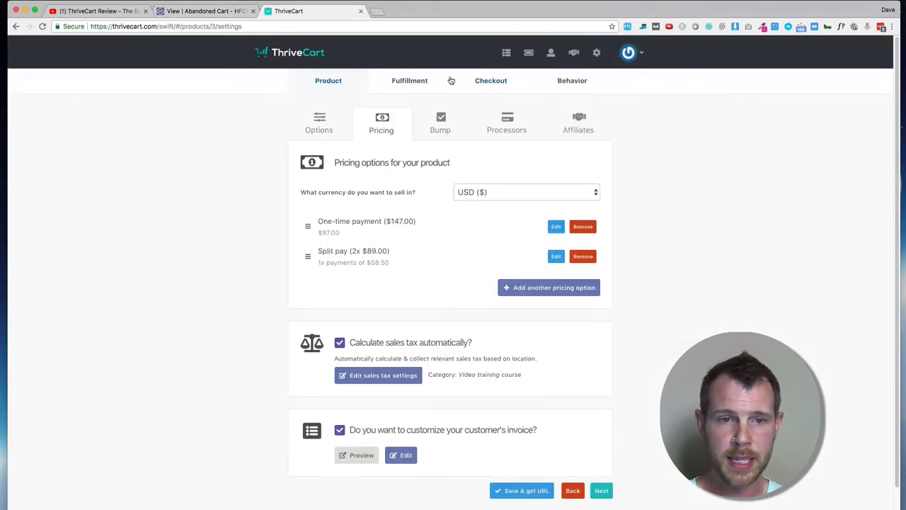
mouse_move(527, 112)
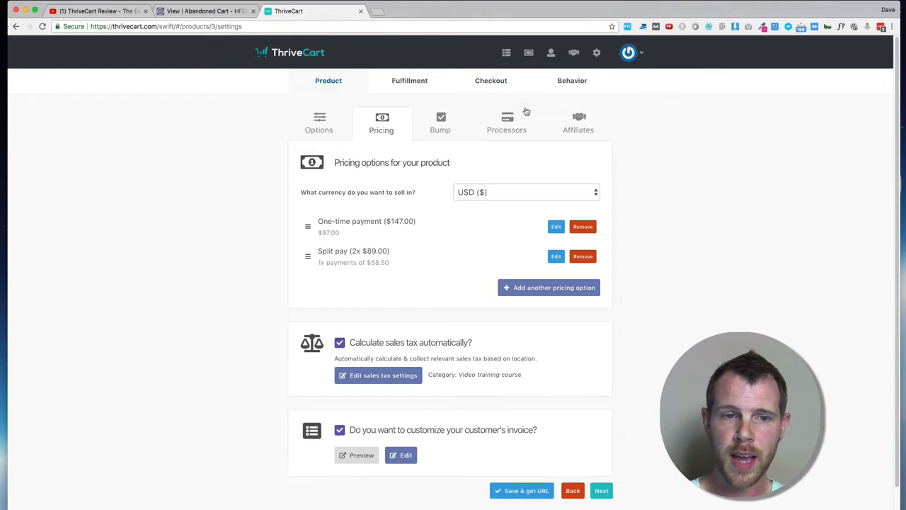
mouse_move(537, 105)
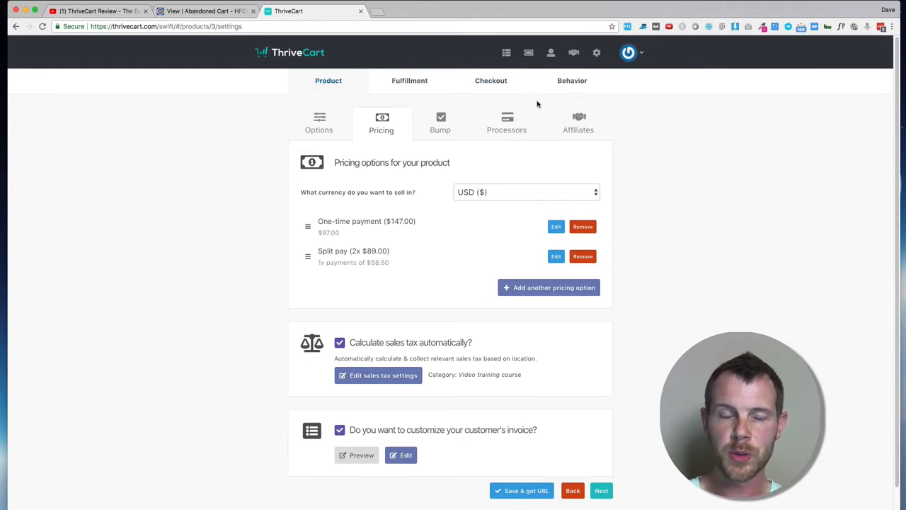
mouse_move(505, 130)
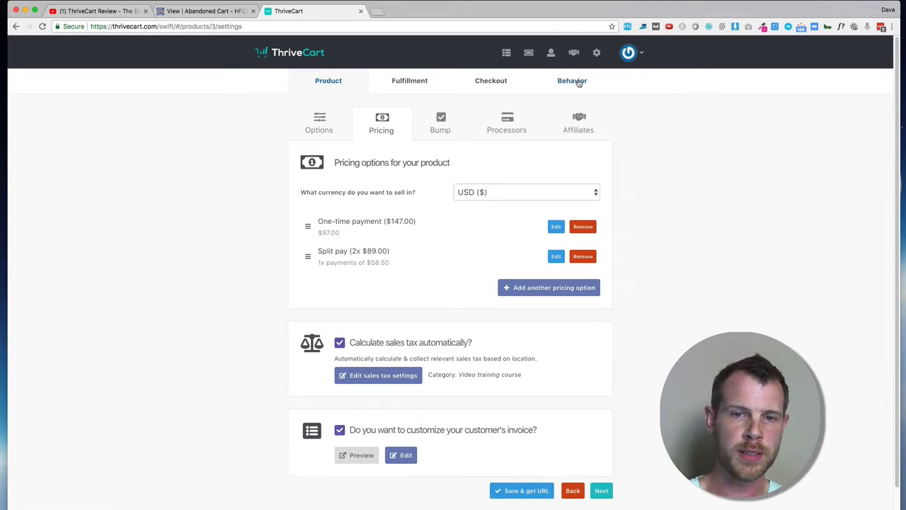
click(572, 79)
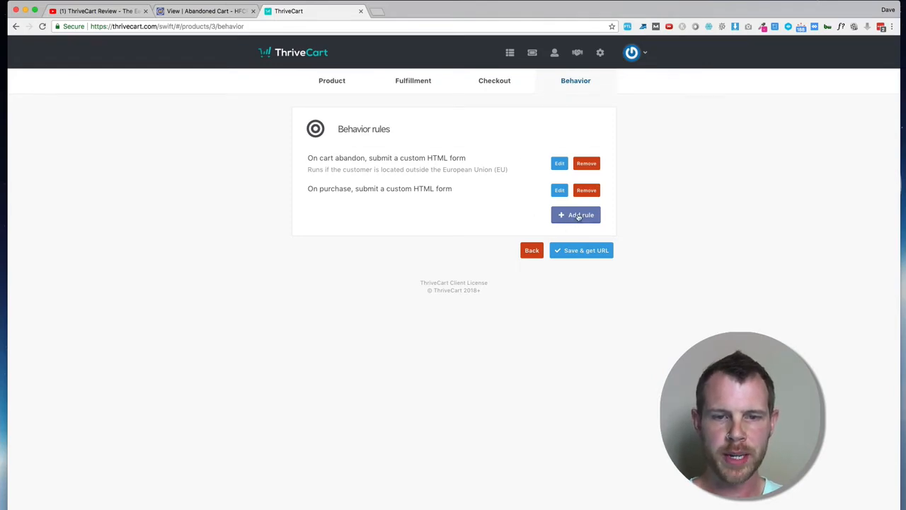
- Start a new ThriveCart behavior rule triggered when the customer abandons the cart
click(575, 216)
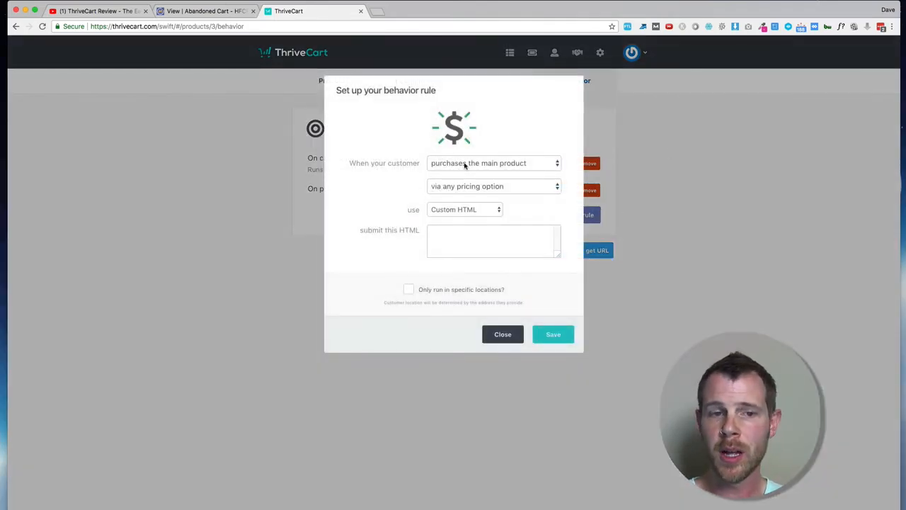
click(493, 163)
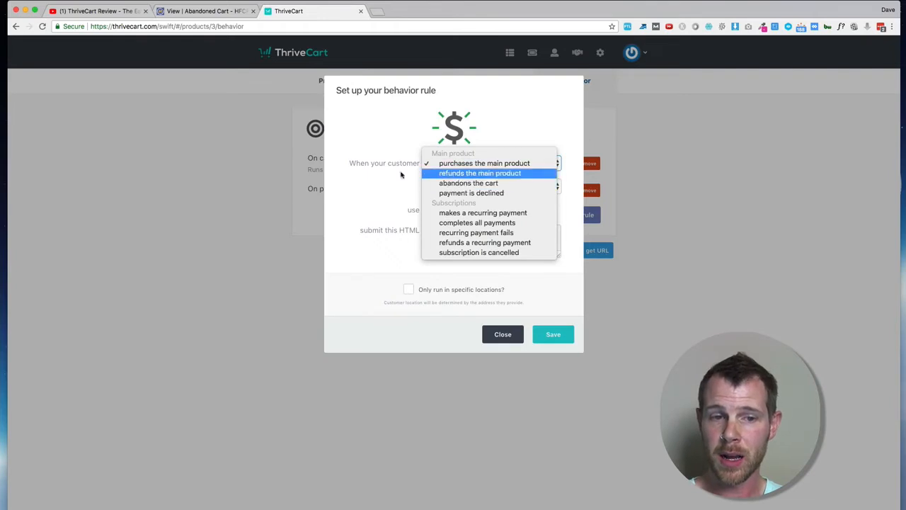
mouse_move(469, 182)
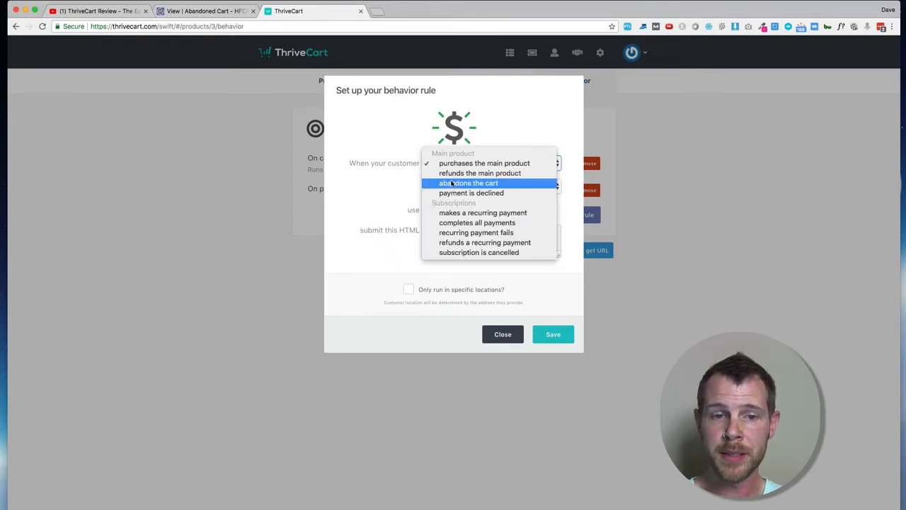
click(471, 182)
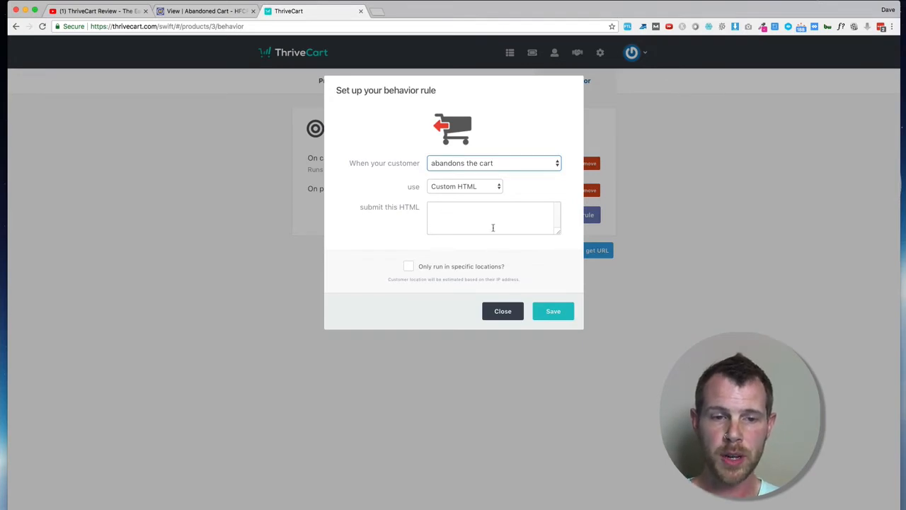
mouse_move(511, 243)
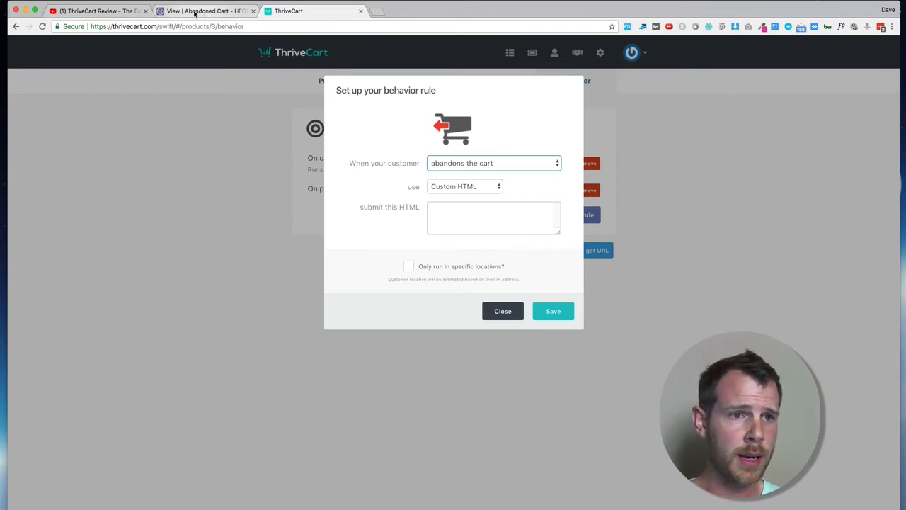
- Get the Abandoned Cart form's Manual Copy code in Mautic and take its body HTML for the rule
click(205, 11)
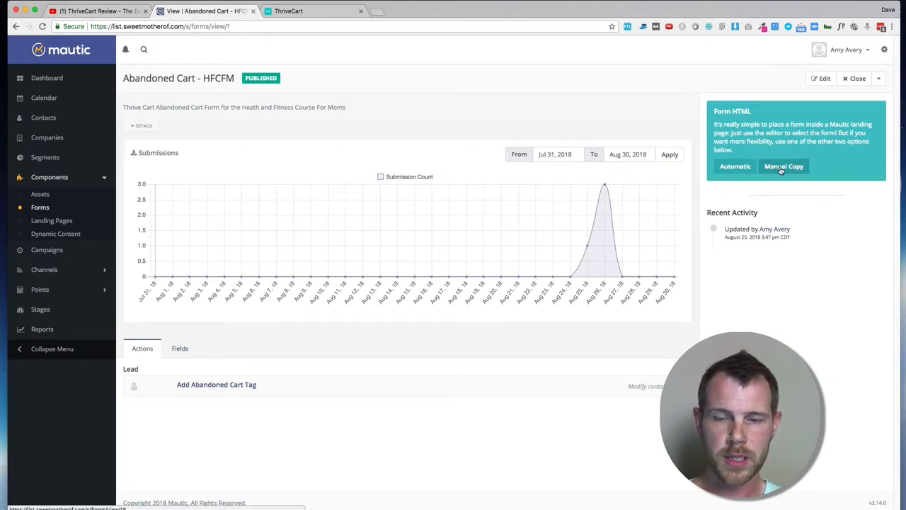
click(785, 166)
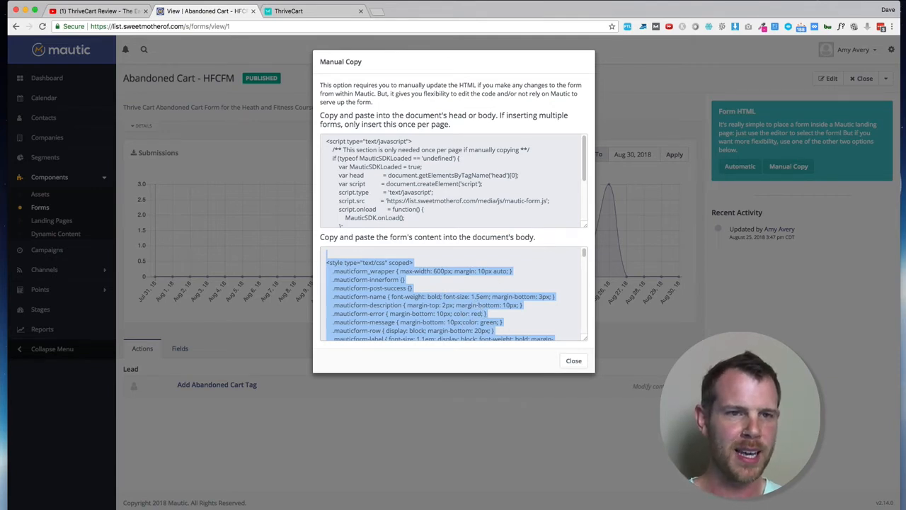
click(289, 12)
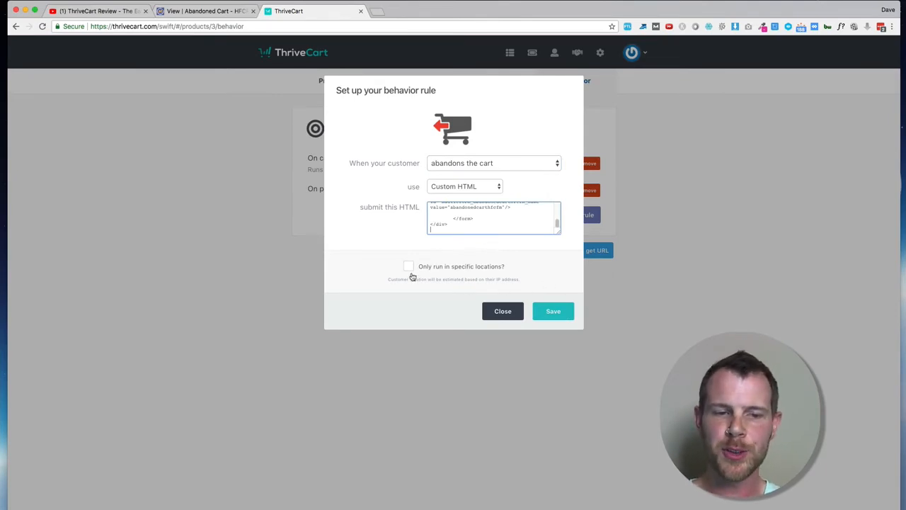
mouse_move(449, 276)
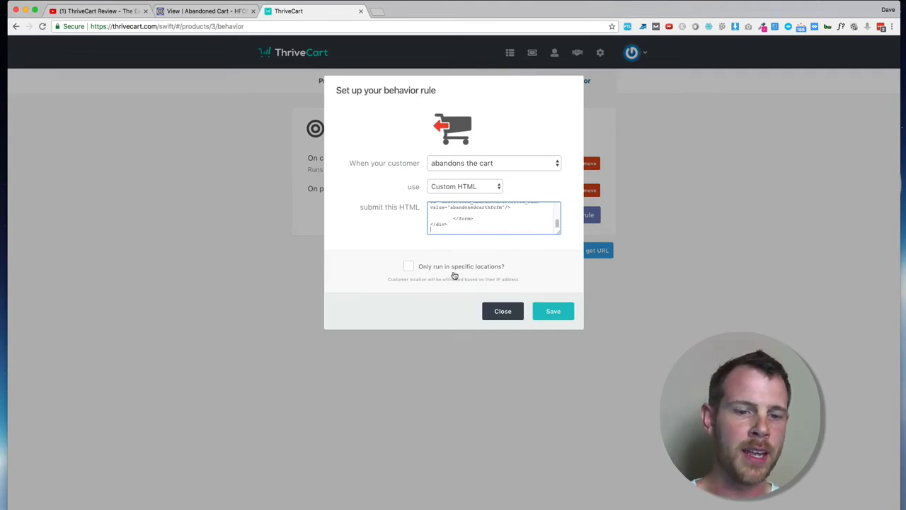
- Save the abandon-cart custom HTML rule without the specific-locations restriction
click(408, 266)
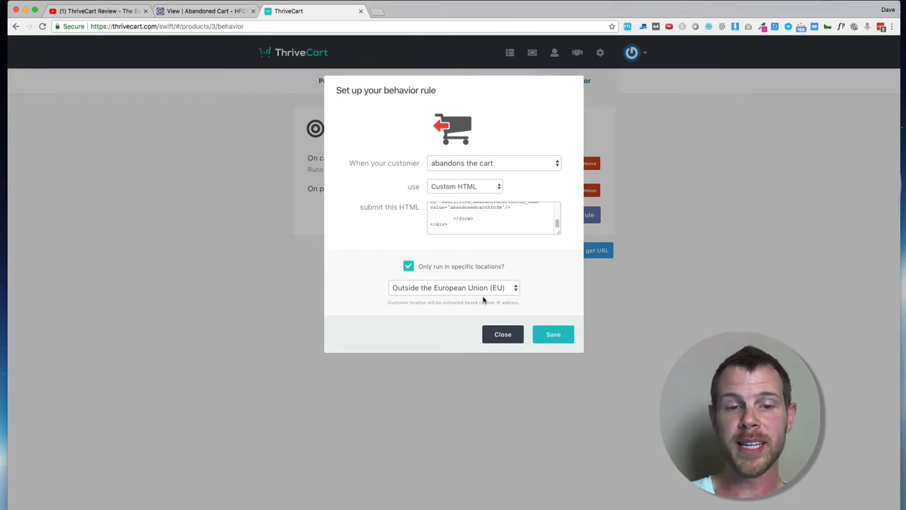
mouse_move(446, 293)
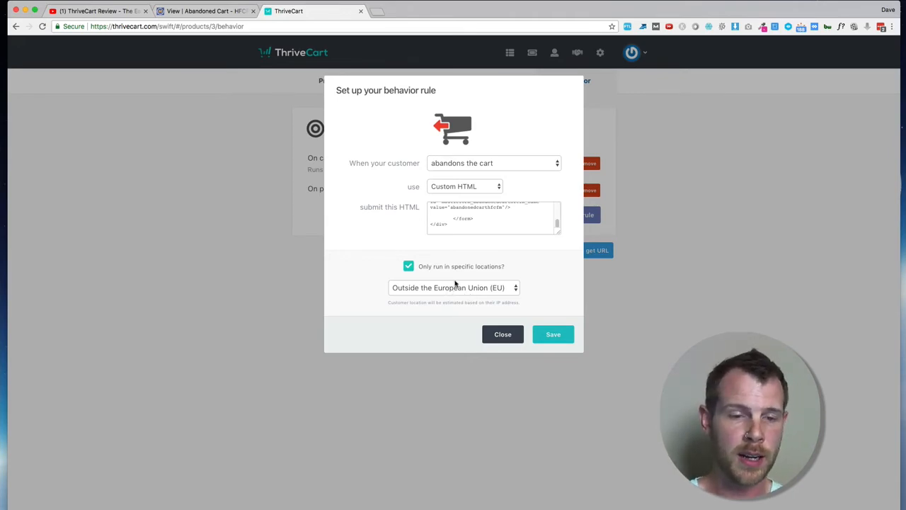
click(407, 266)
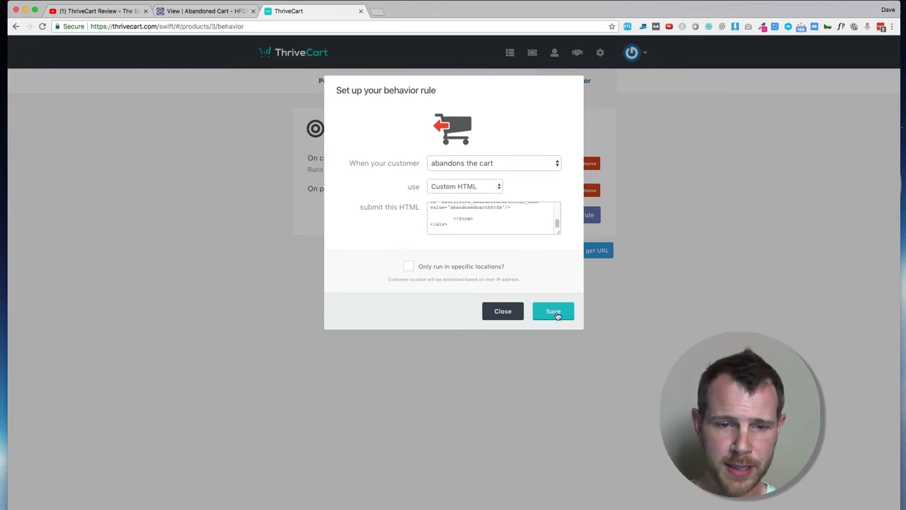
click(552, 312)
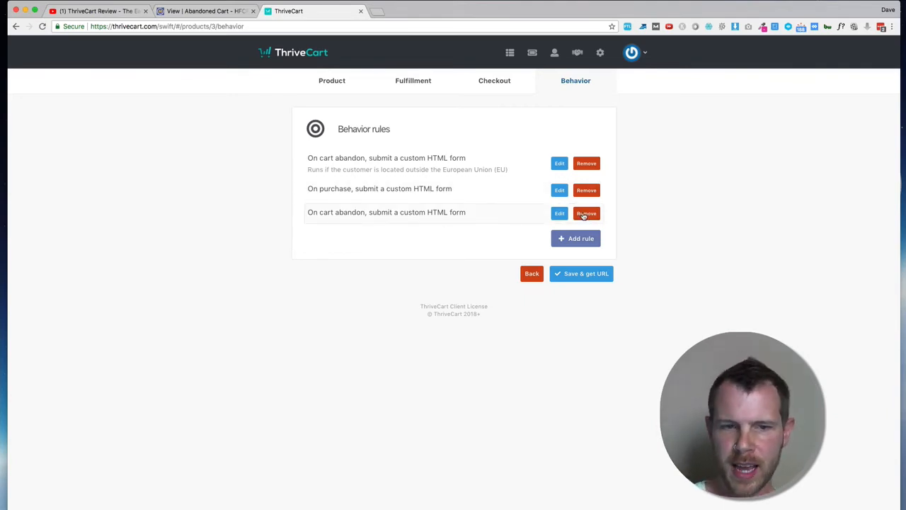
- Remove the duplicate third abandon-cart rule, leaving the EU-restricted abandon and purchase rules
click(587, 212)
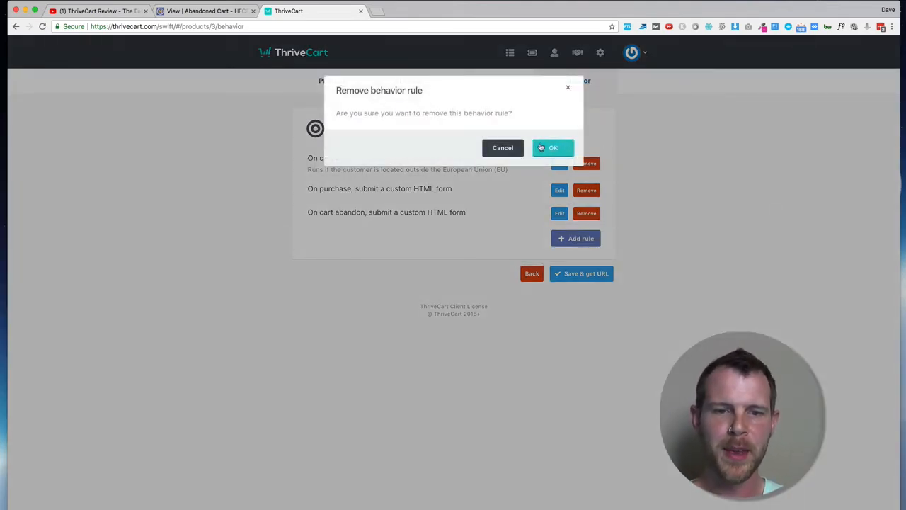
click(552, 147)
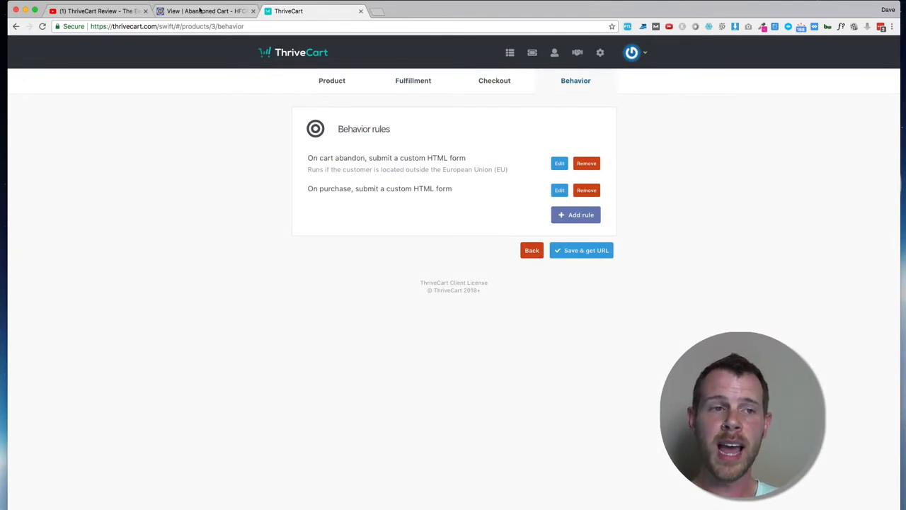
- Select the Mautic head script from the form's embed code and return to ThriveCart
click(205, 11)
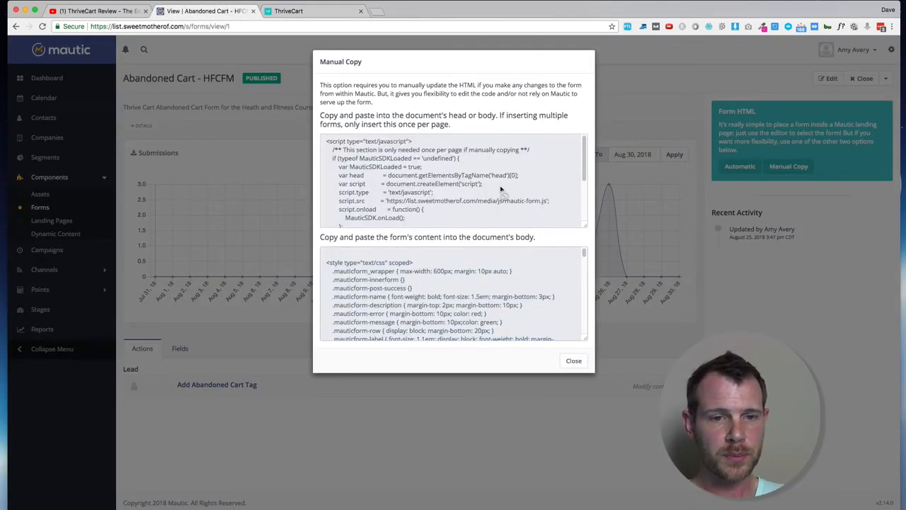
triple_click(453, 184)
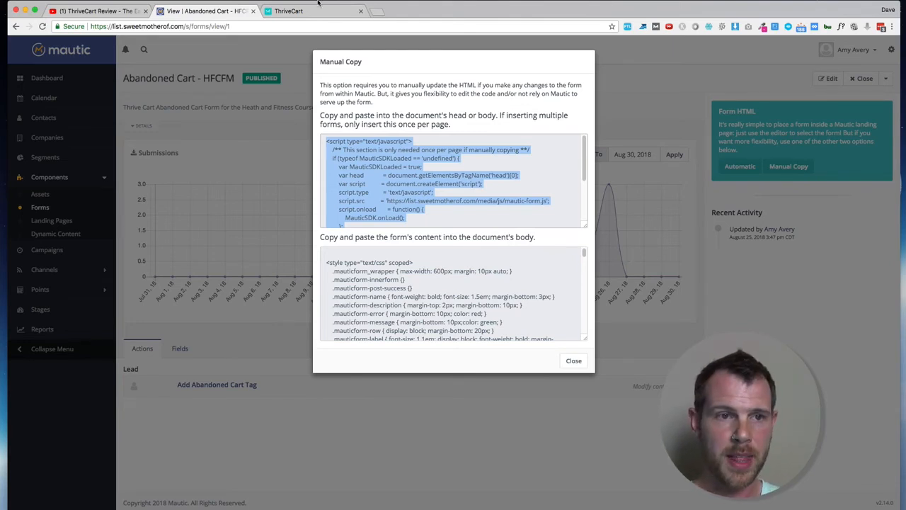
click(288, 11)
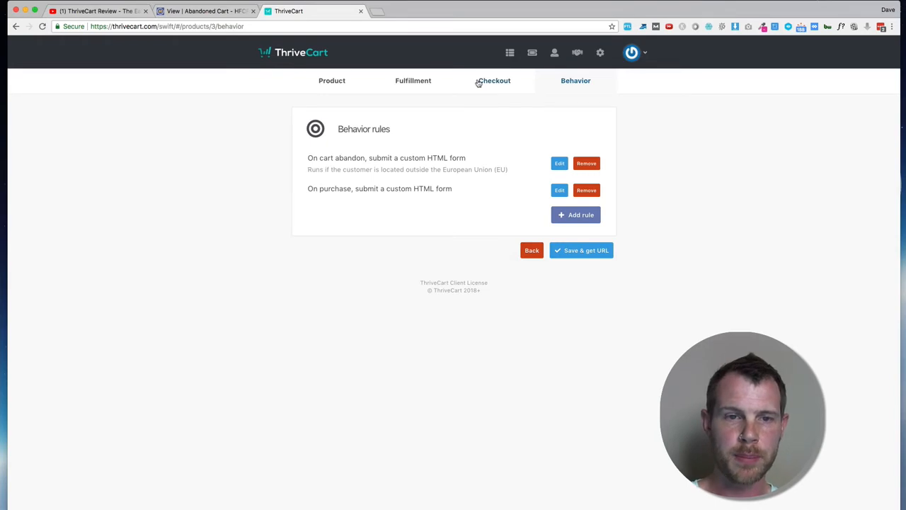
mouse_move(489, 92)
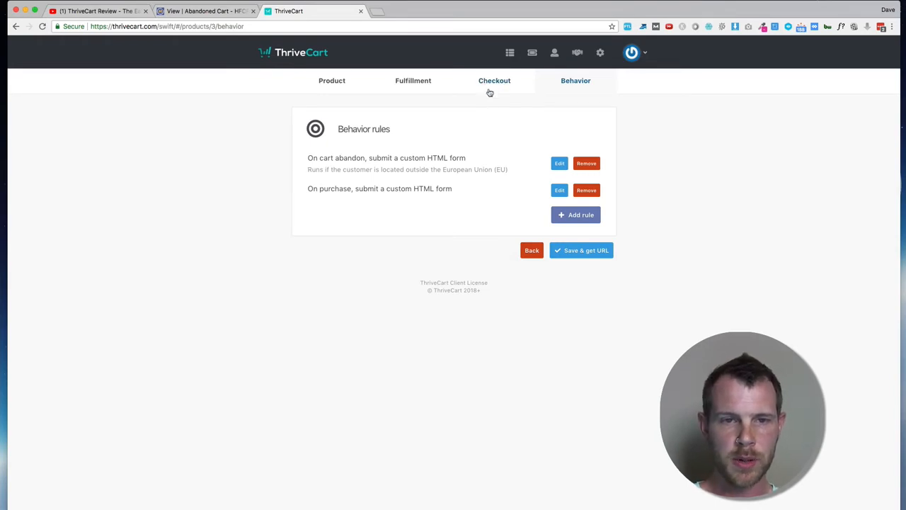
- Show the product's Checkout tracking code settings with the Mautic script in the all-pages box
click(490, 80)
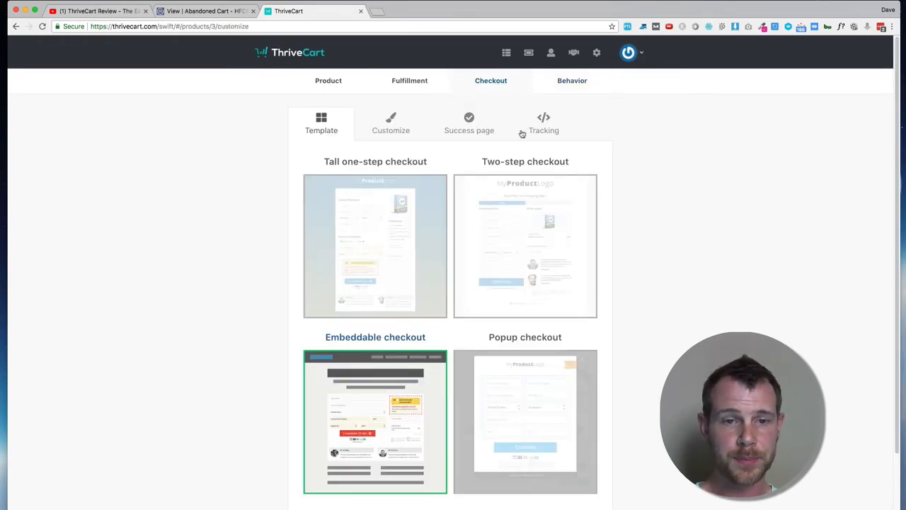
click(544, 121)
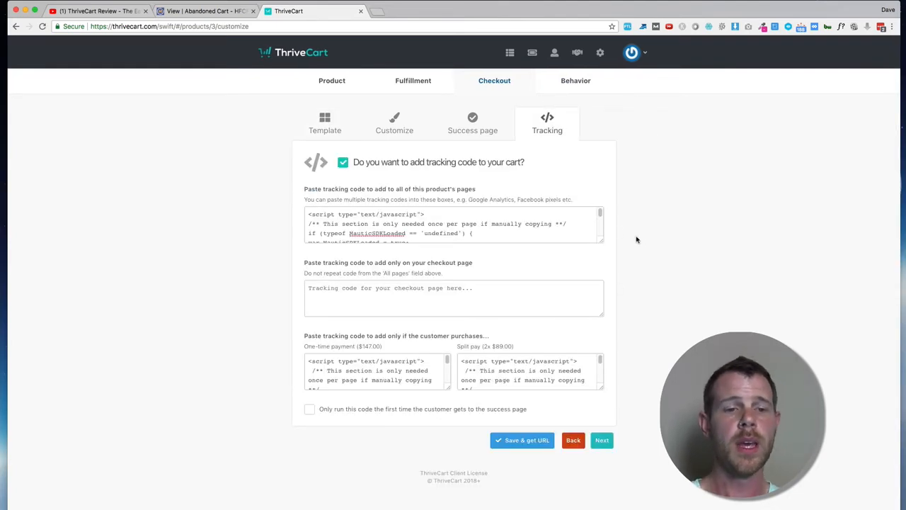
mouse_move(303, 199)
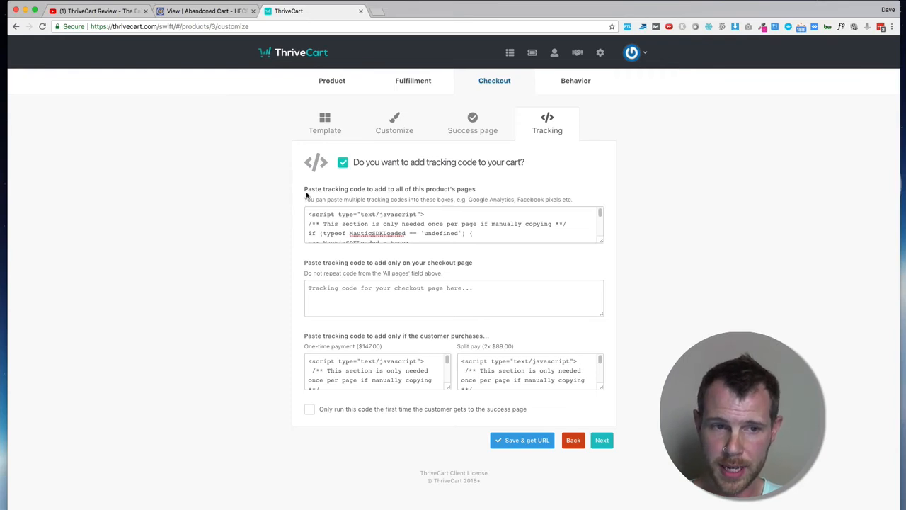
mouse_move(366, 198)
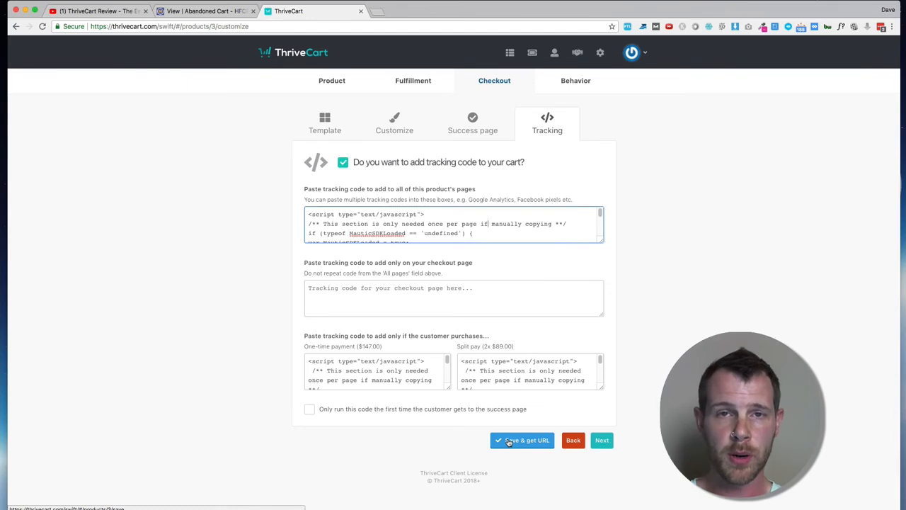
mouse_move(515, 447)
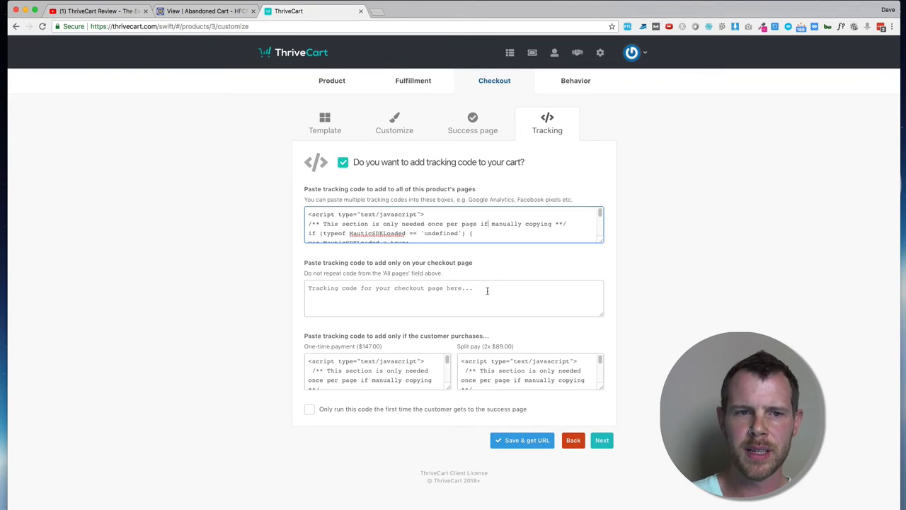
mouse_move(660, 225)
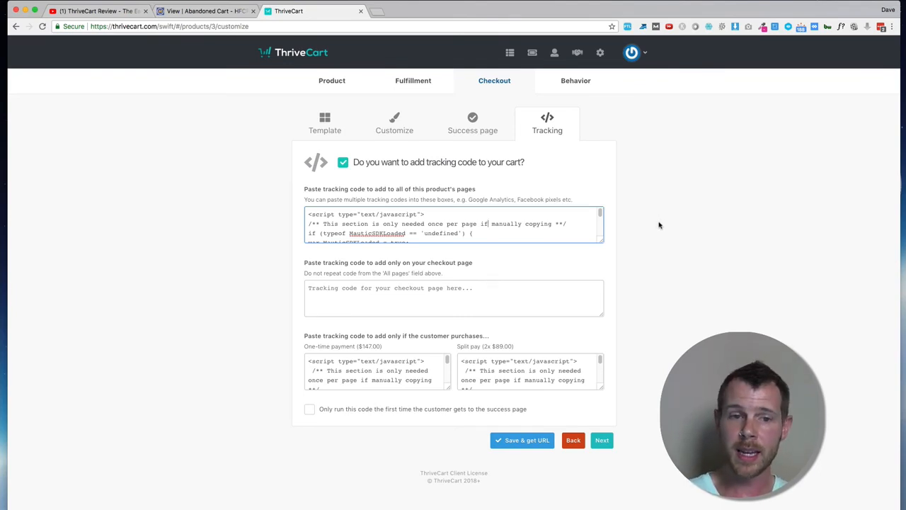
mouse_move(655, 259)
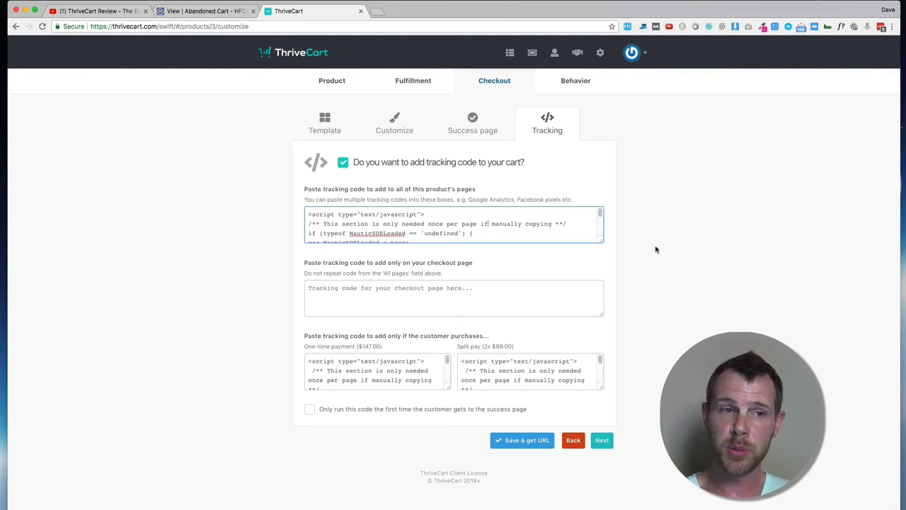
mouse_move(377, 76)
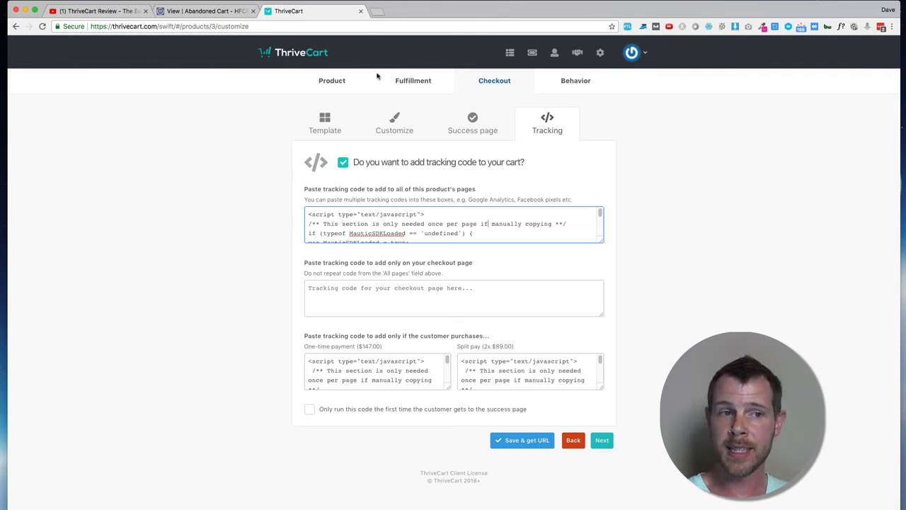
- Return to the Abandoned Cart form's Manual Copy code with its head script and body HTML
click(205, 11)
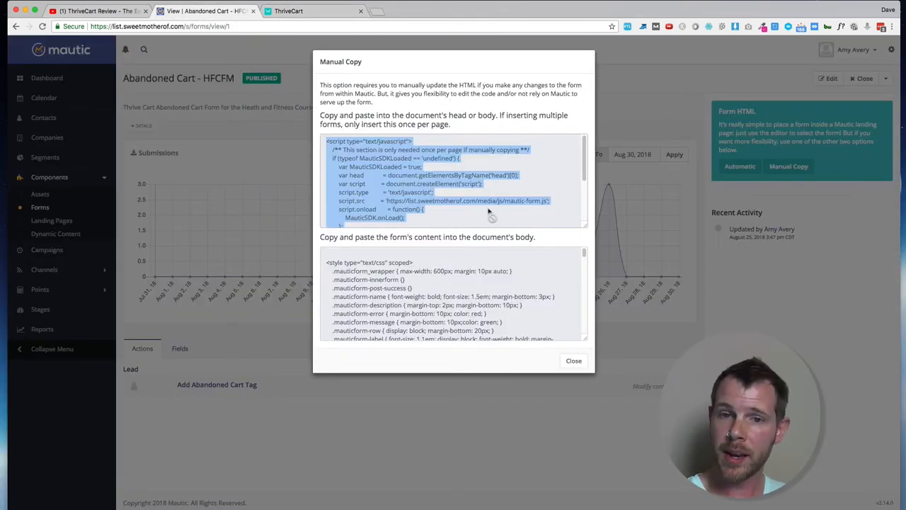
mouse_move(530, 272)
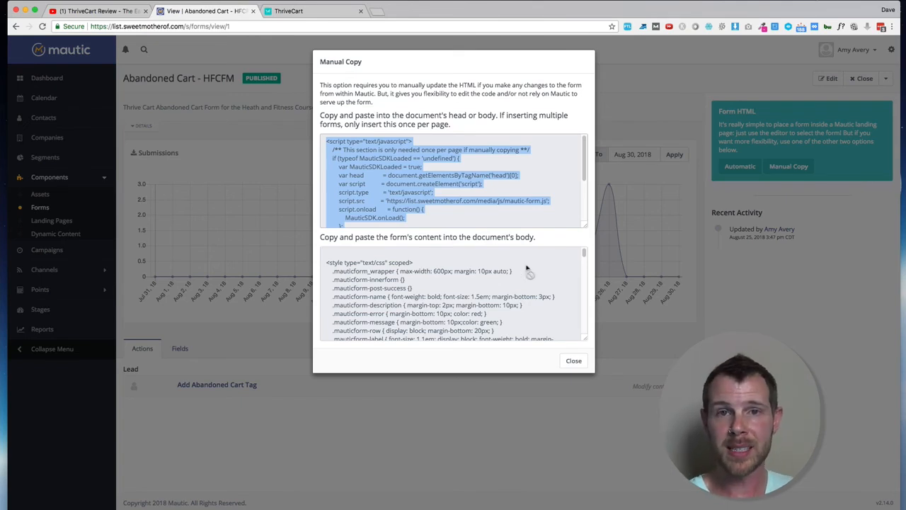
mouse_move(613, 213)
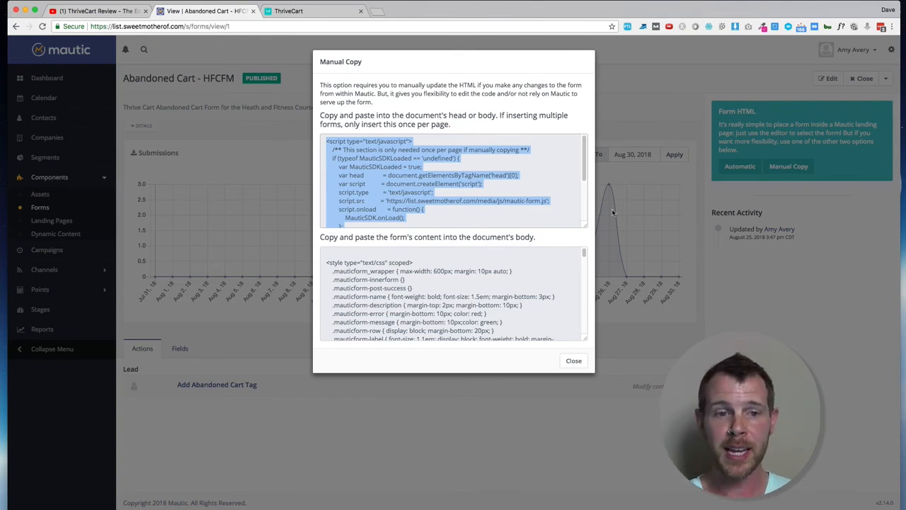
mouse_move(635, 204)
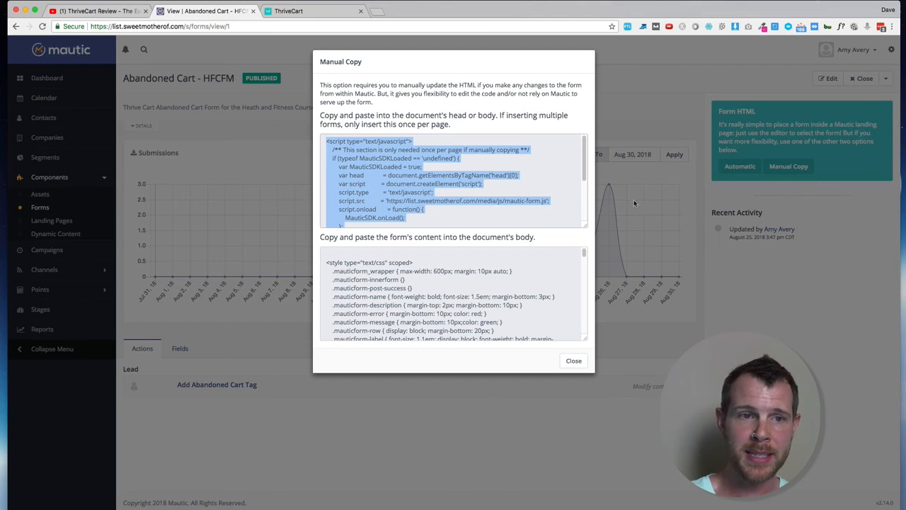
mouse_move(608, 197)
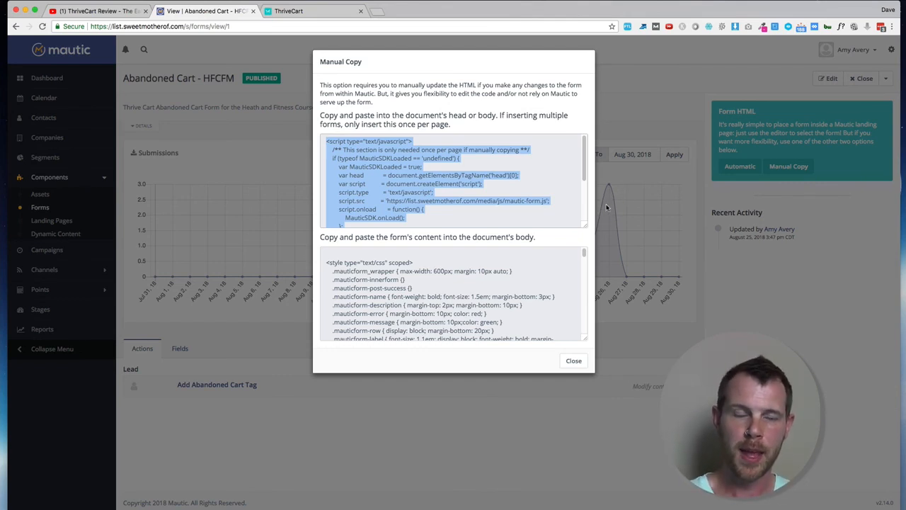
mouse_move(601, 252)
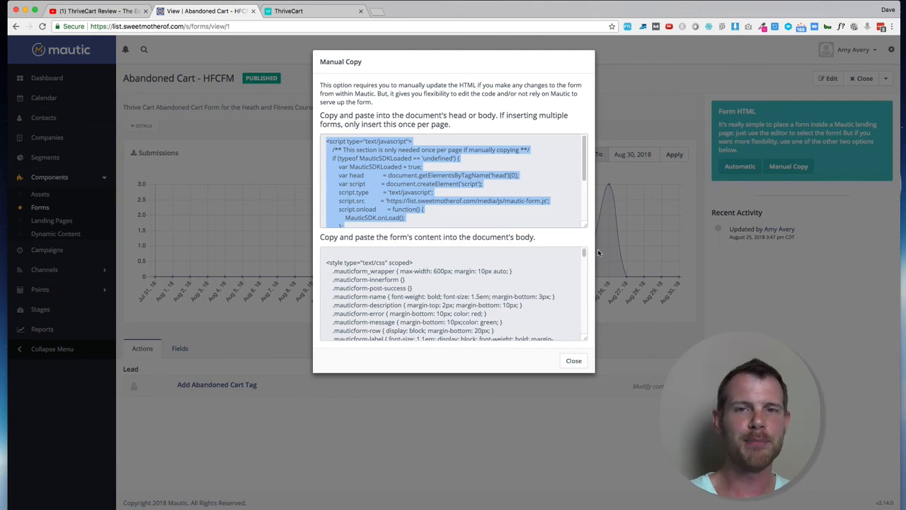
mouse_move(599, 249)
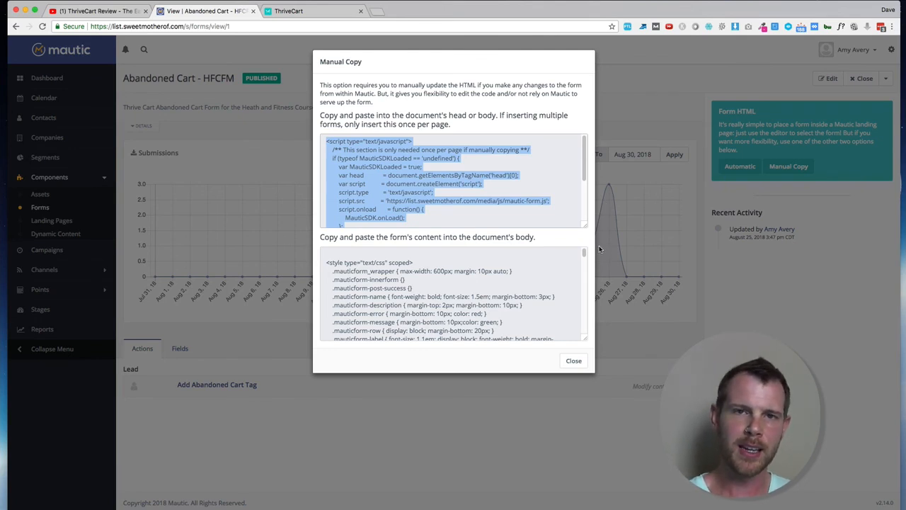
mouse_move(604, 266)
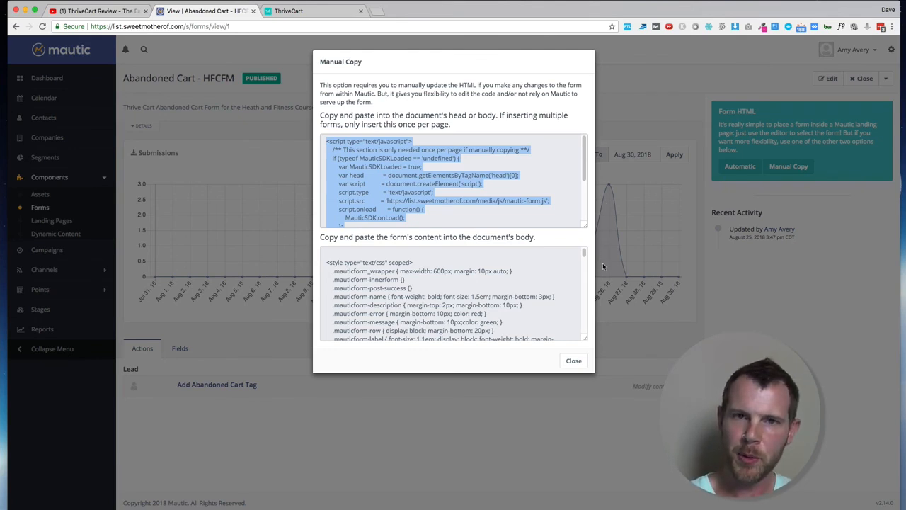
mouse_move(580, 375)
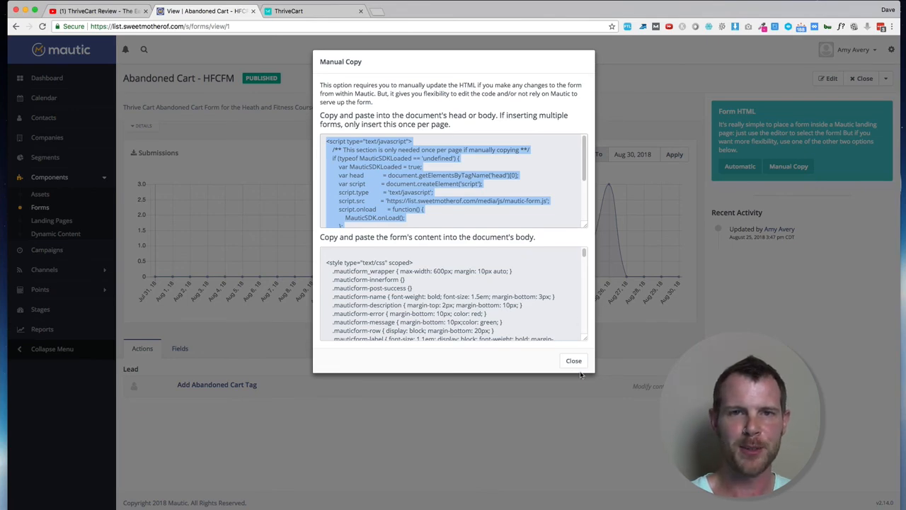